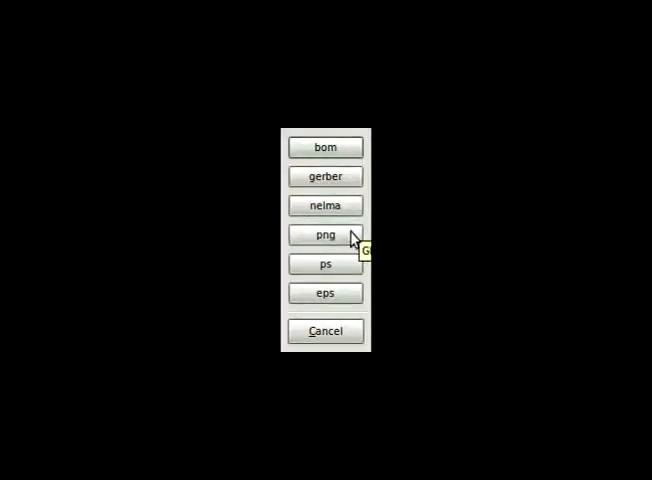
# Bring up the Export layout dialog listing bom, gerber, nelma, png, ps and eps formats
pyautogui.click(325, 235)
pyautogui.write('gsch2pcb -s -v logic.sch')
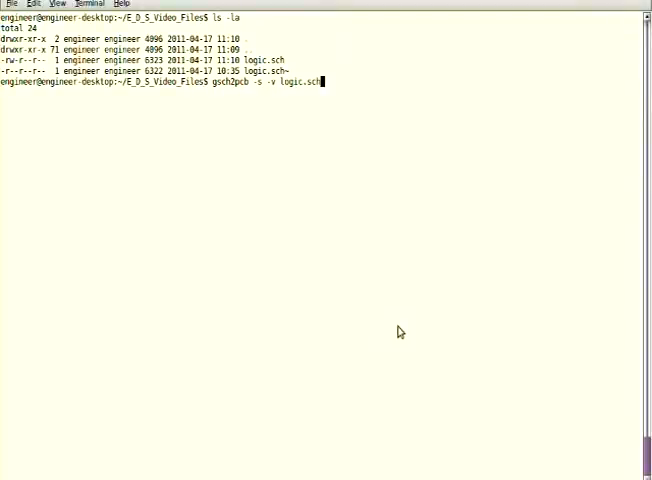
# Run gsch2pcb -s -v logic.sch to generate logic.pcb, logic.net and logic.cmd
pyautogui.press('Return')
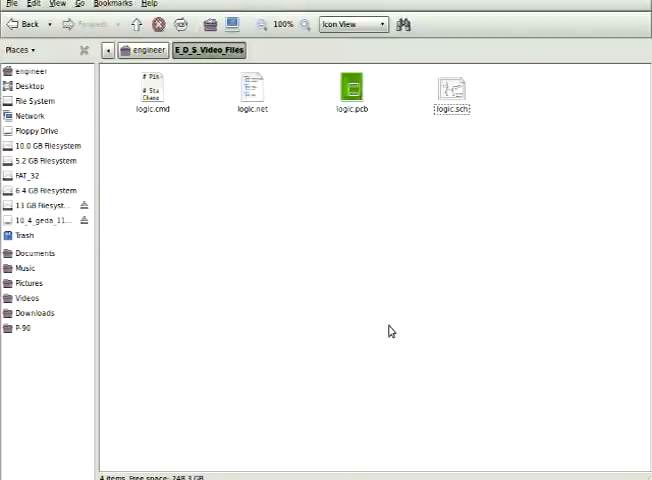
# Open logic.pcb from the file browser with PCB Designer
pyautogui.rightClick(349, 85)
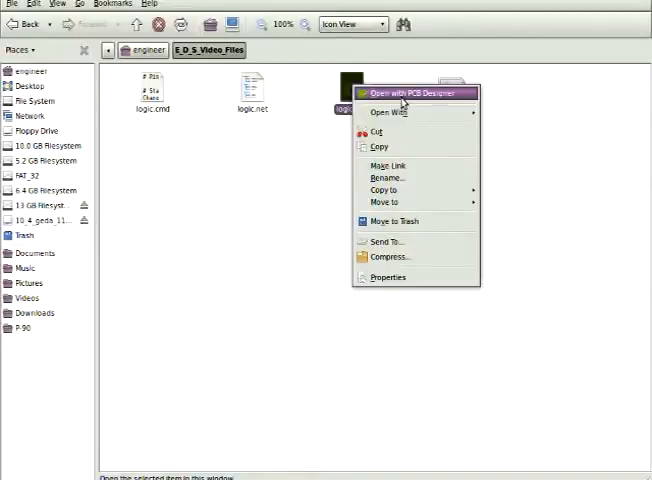
pyautogui.click(412, 93)
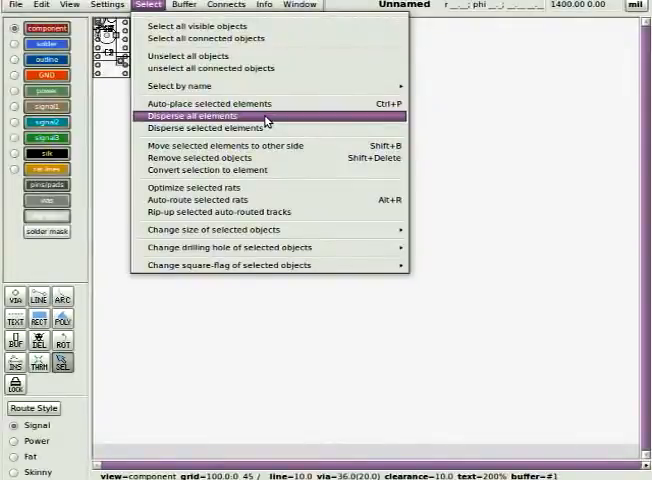
# Disperse all elements so the stacked components spread across the board
pyautogui.click(192, 116)
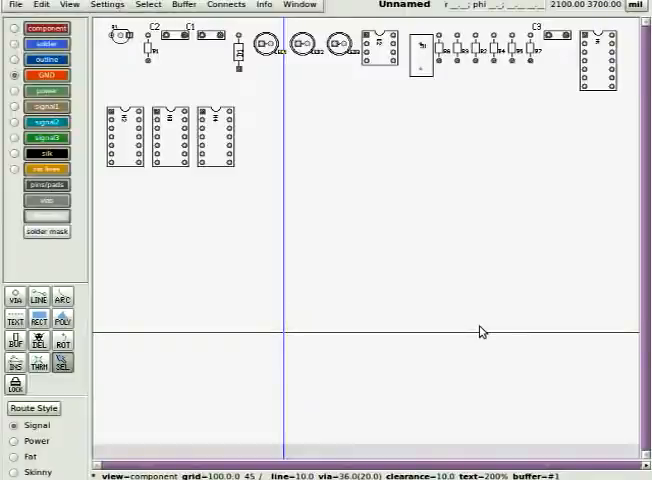
pyautogui.click(15, 5)
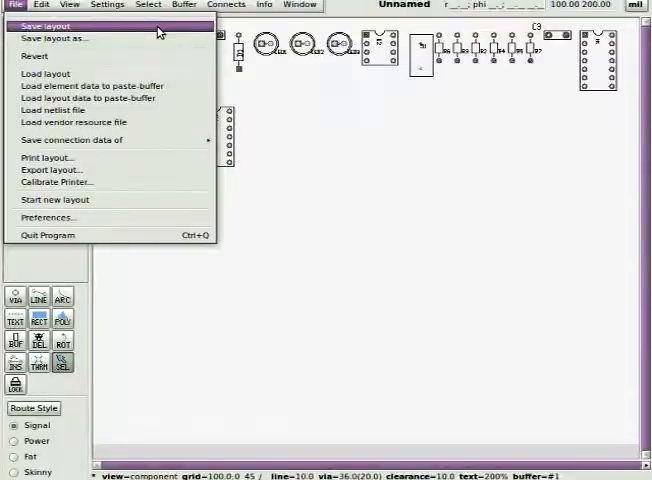
# Save the dispersed layout, then start a Replace in logic.net searching for N4
pyautogui.click(56, 109)
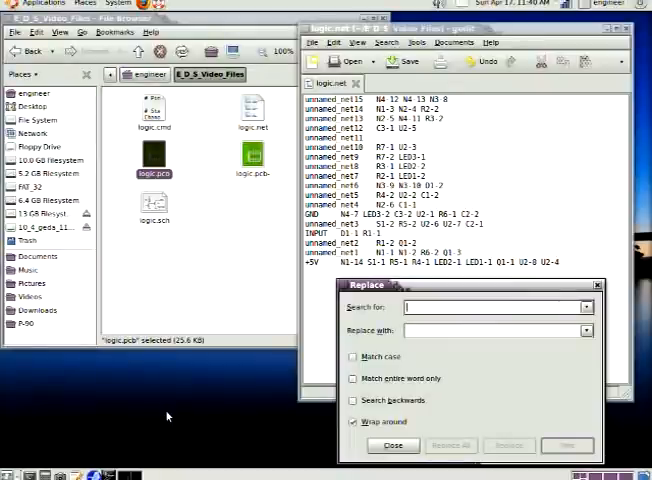
pyautogui.write('N4')
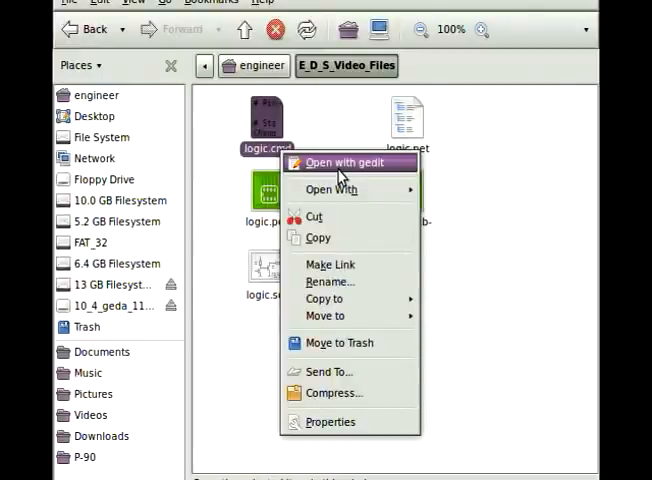
# Edit logic.cmd in gedit, replacing all N4, N3 and N2 references with N1
pyautogui.click(346, 162)
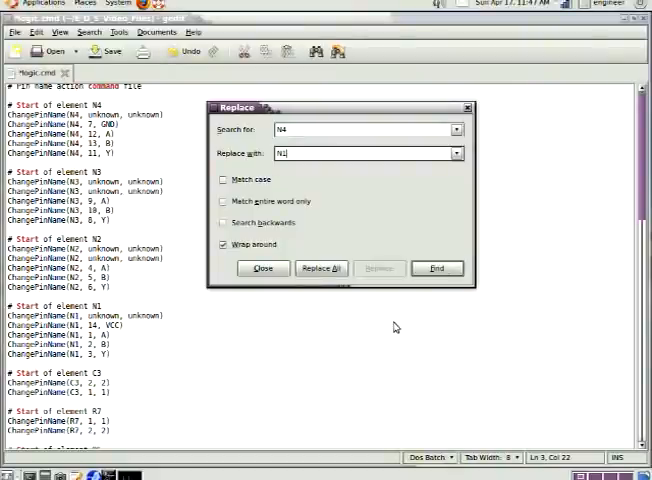
pyautogui.click(321, 268)
pyautogui.write('2')
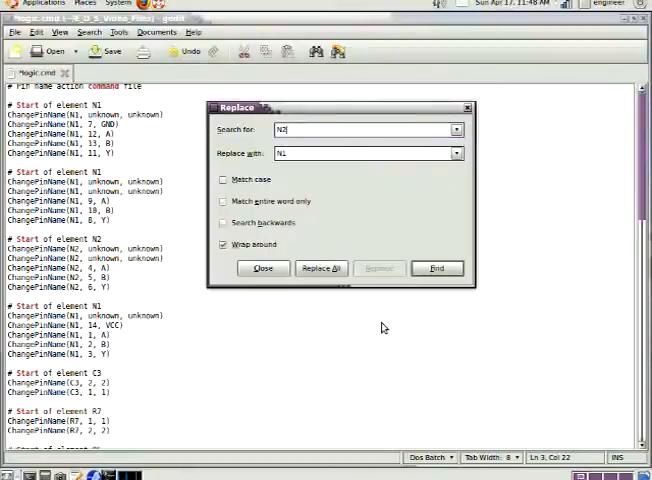
pyautogui.click(262, 268)
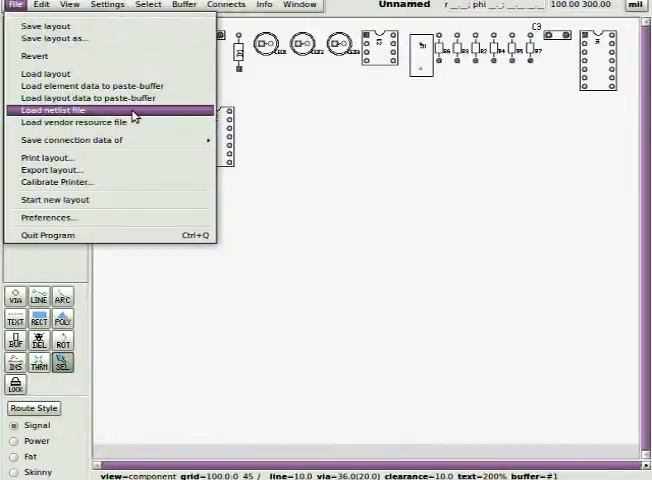
# Load logic.net so +5V, GND, INPUT and unnamed_net1–14 appear in the Netlist window
pyautogui.click(55, 109)
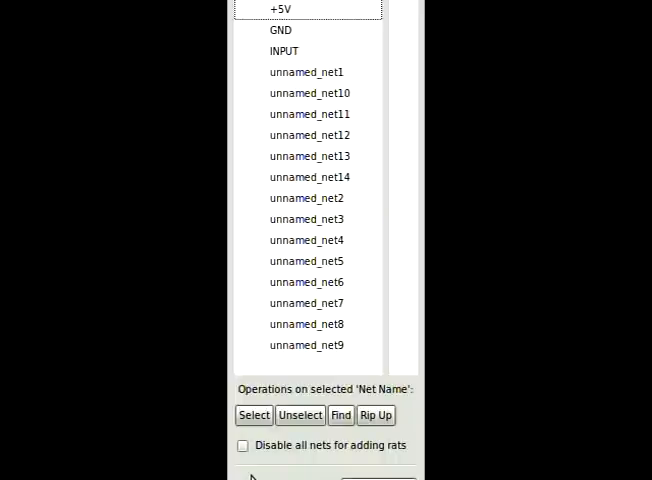
pyautogui.click(299, 5)
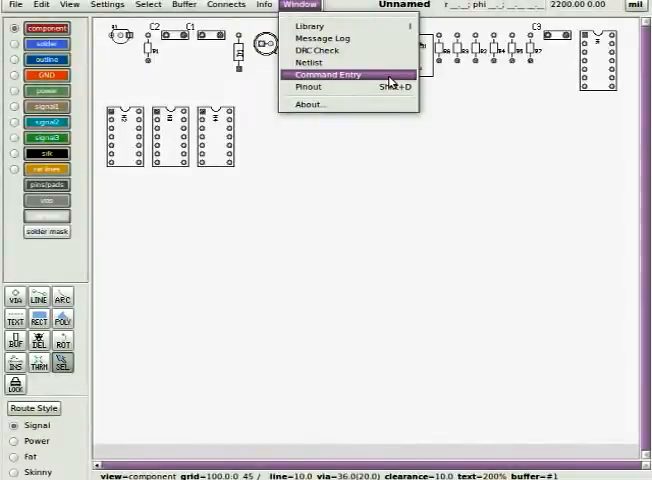
# Show the Command Entry line via the Window menu
pyautogui.click(320, 74)
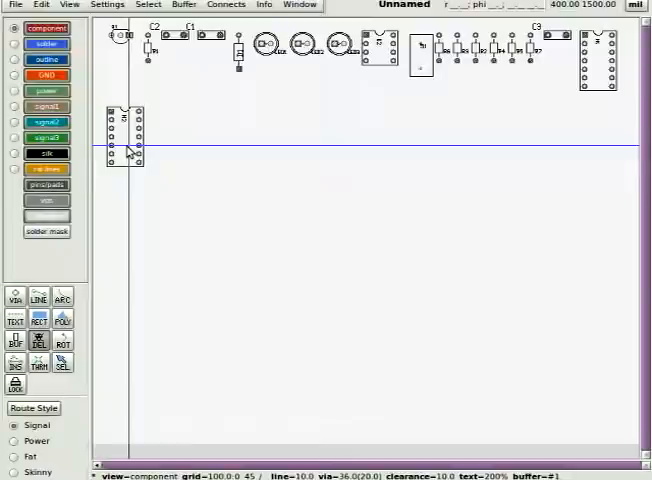
# Group the components into a compact cluster and optimize rats to show connection lines
pyautogui.click(13, 5)
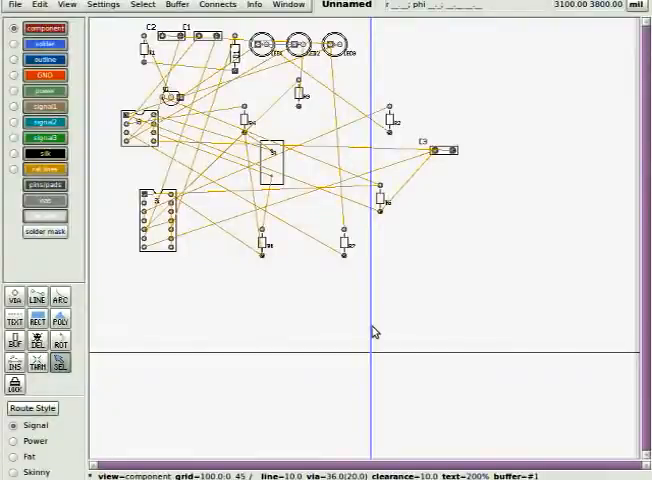
pyautogui.click(217, 4)
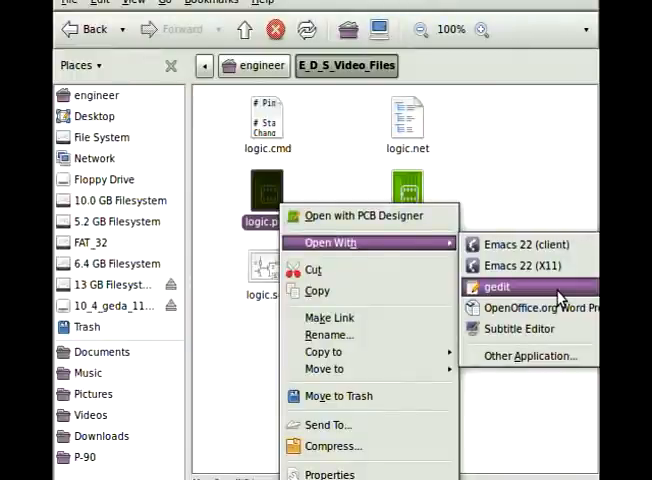
# Open logic.pcb as plain text in gedit
pyautogui.click(497, 287)
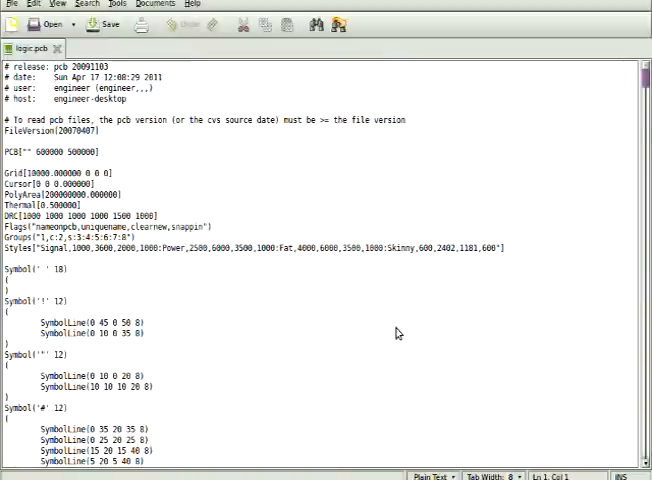
# Scroll down through the logic.pcb text to review its element entries
pyautogui.scroll(-3)
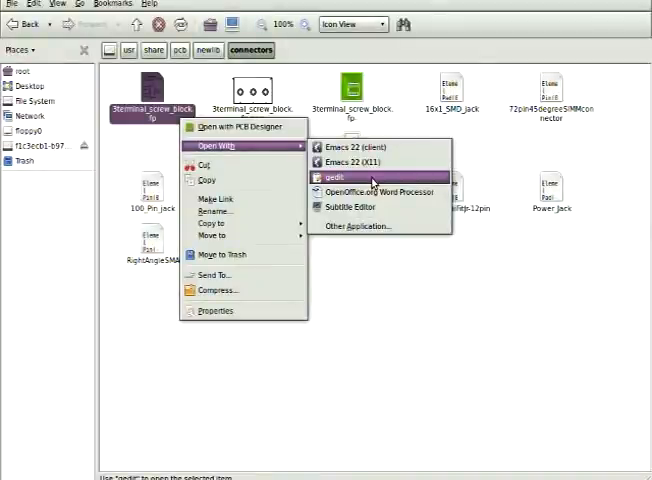
# Open 3terminal_screw_block.fp as text in gedit
pyautogui.click(336, 177)
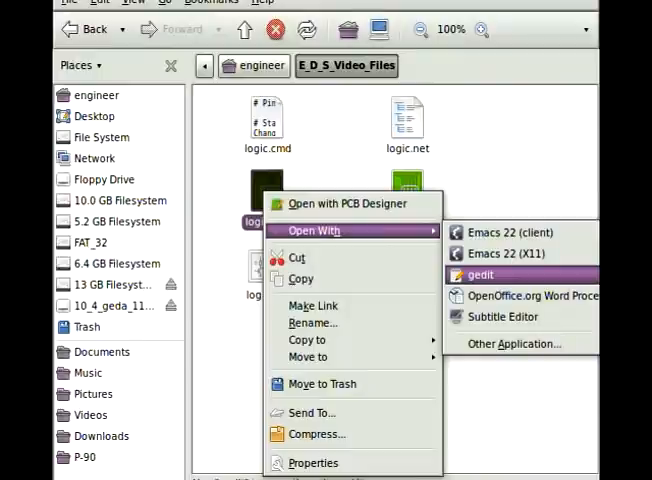
# Open logic.pcb in gedit to paste the screw block Element in as J2
pyautogui.click(481, 274)
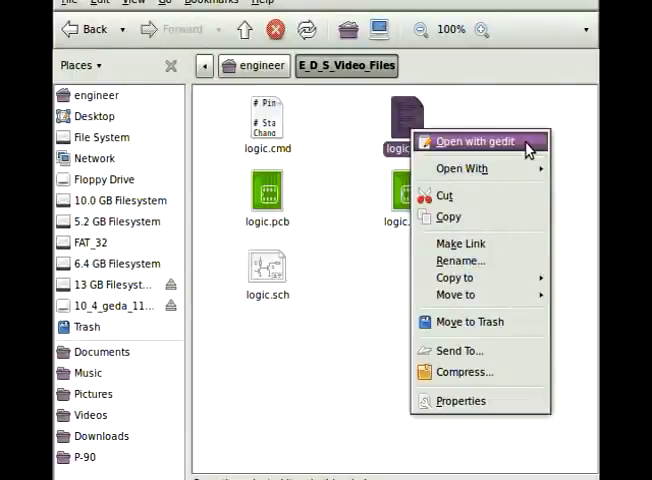
# In logic.net append J2-1 to +5V, J2-2 to GND and J2-3 to its net
pyautogui.click(463, 142)
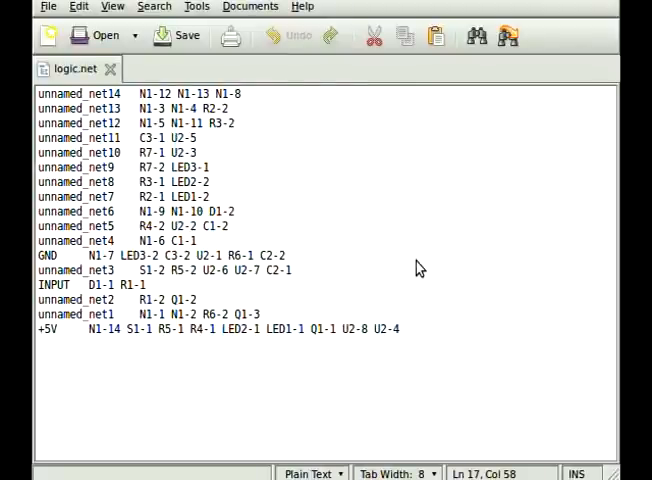
pyautogui.write('J2-1')
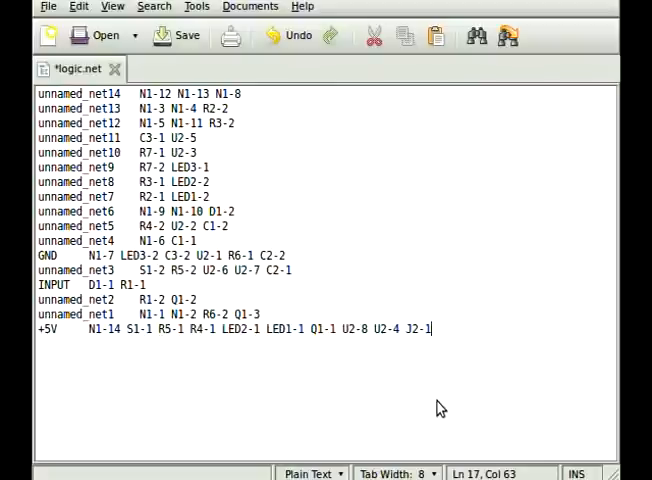
pyautogui.write('J2-2')
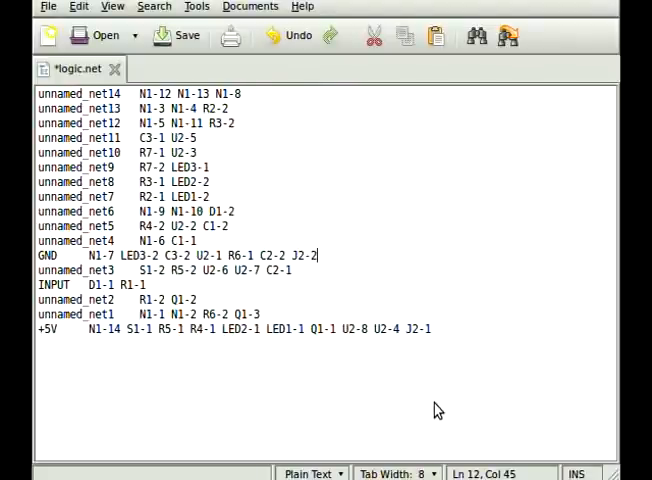
pyautogui.write('J2-3')
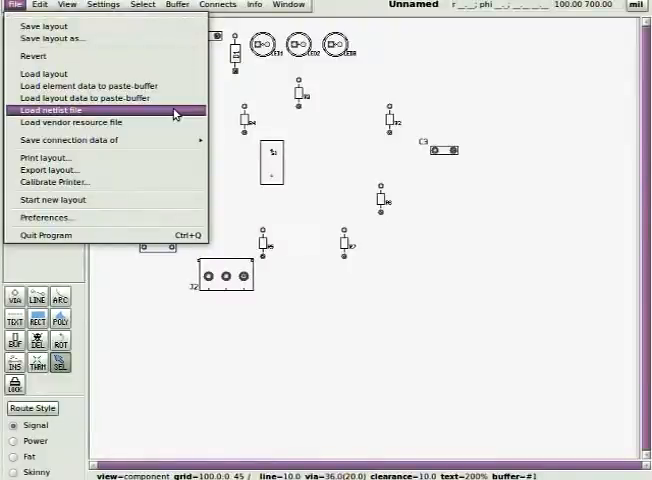
# Load the corrected logic.net netlist and dismiss the Netlist window
pyautogui.click(52, 109)
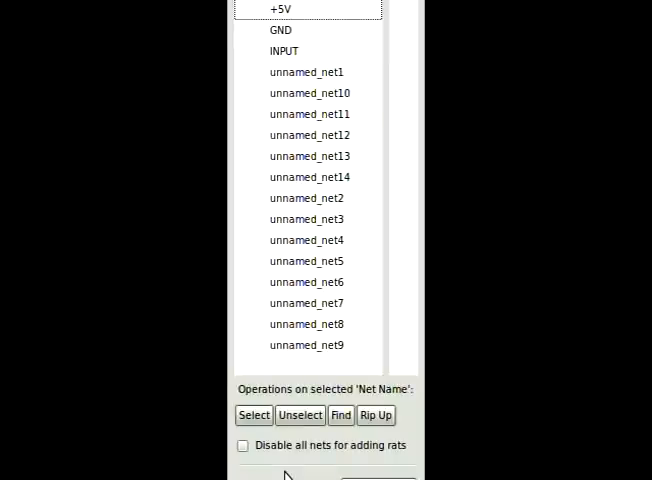
pyautogui.click(205, 5)
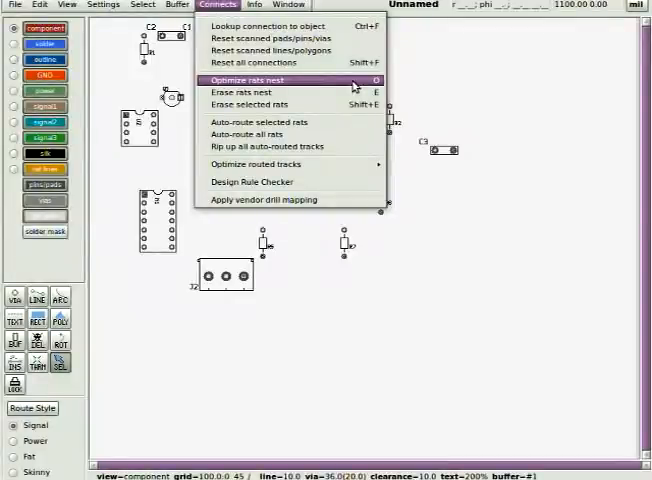
# Optimize the rats nest and cluster the parts, including J2, toward the top-left
pyautogui.click(255, 79)
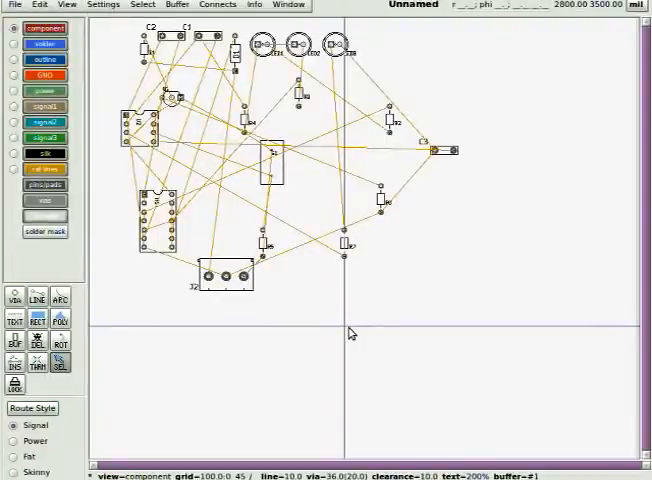
pyautogui.click(14, 6)
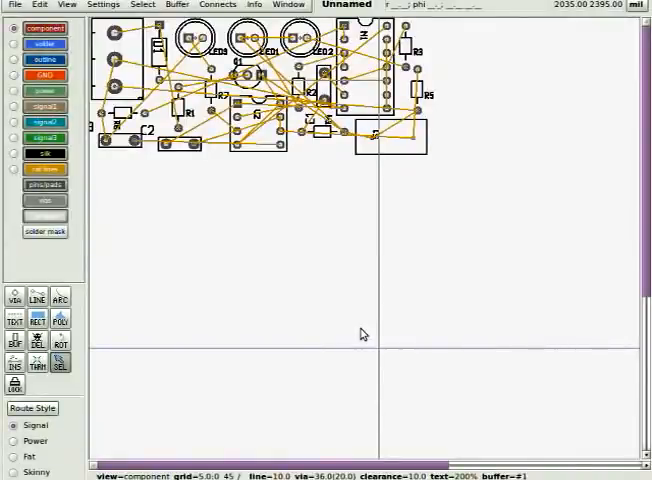
# Reduce the Board Size width and height in Preferences > Sizes to fit the components
pyautogui.click(14, 5)
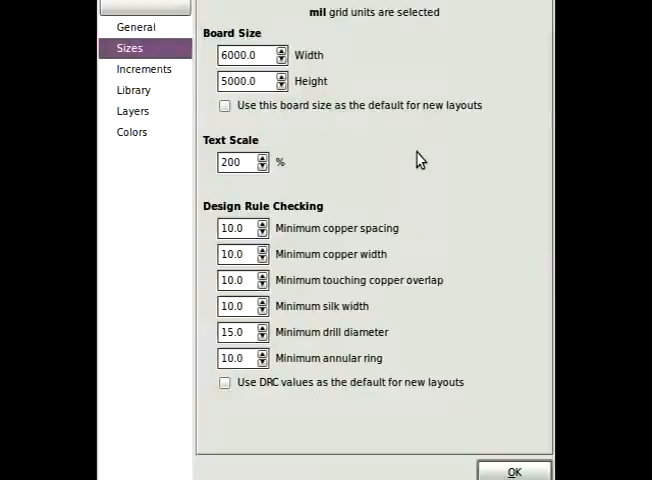
pyautogui.click(513, 471)
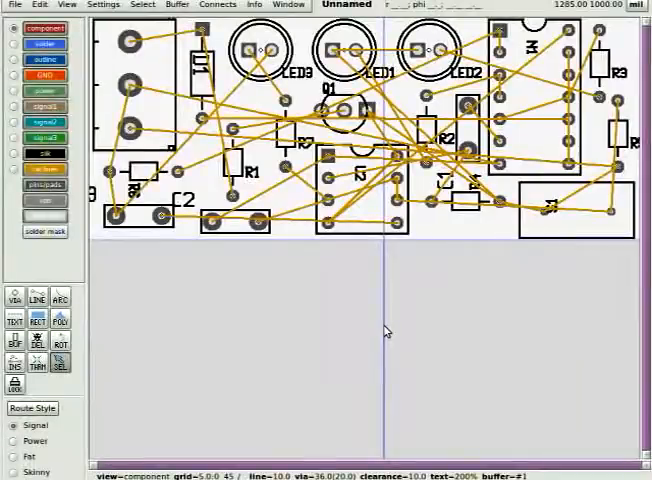